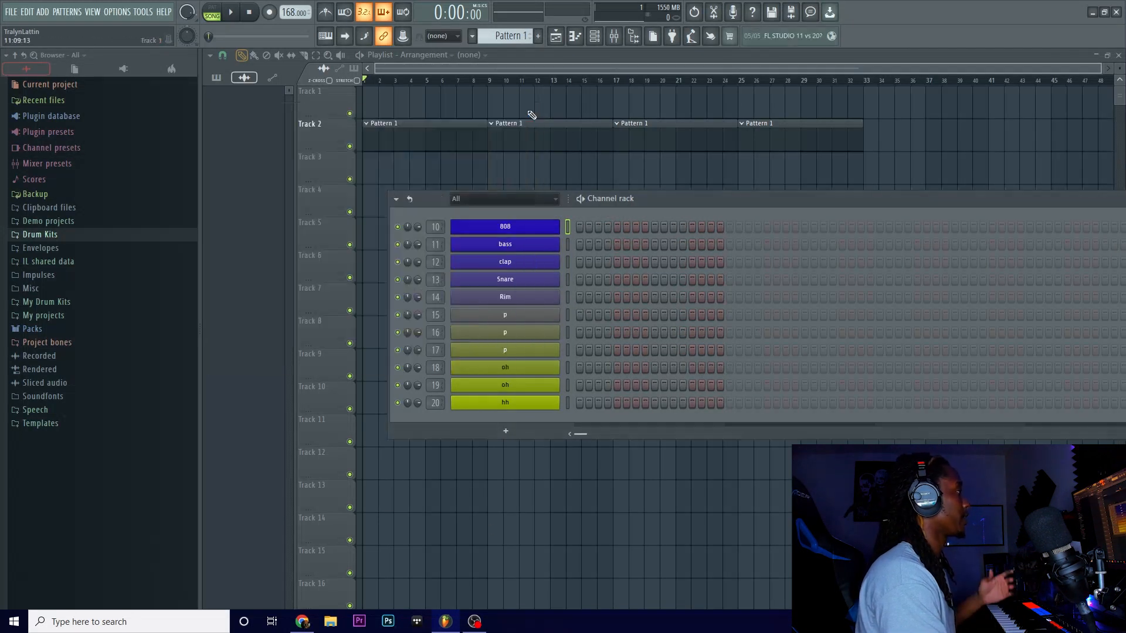
Preview the p percussion sound in the Channel rack before switching to the city pop playlist
left_click(504, 297)
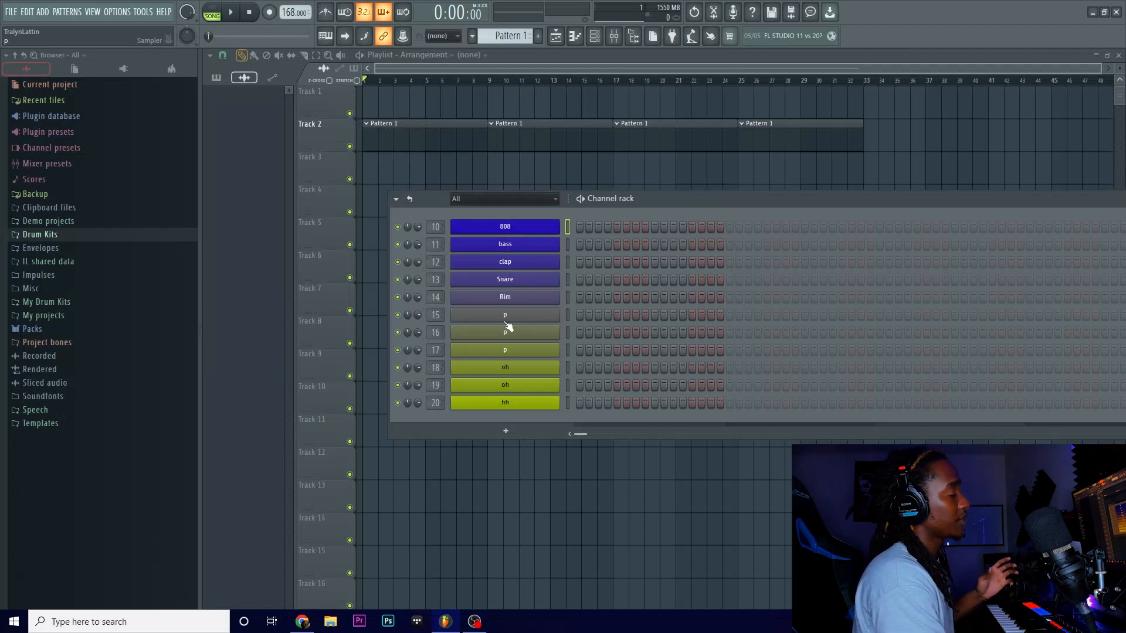
left_click(505, 296)
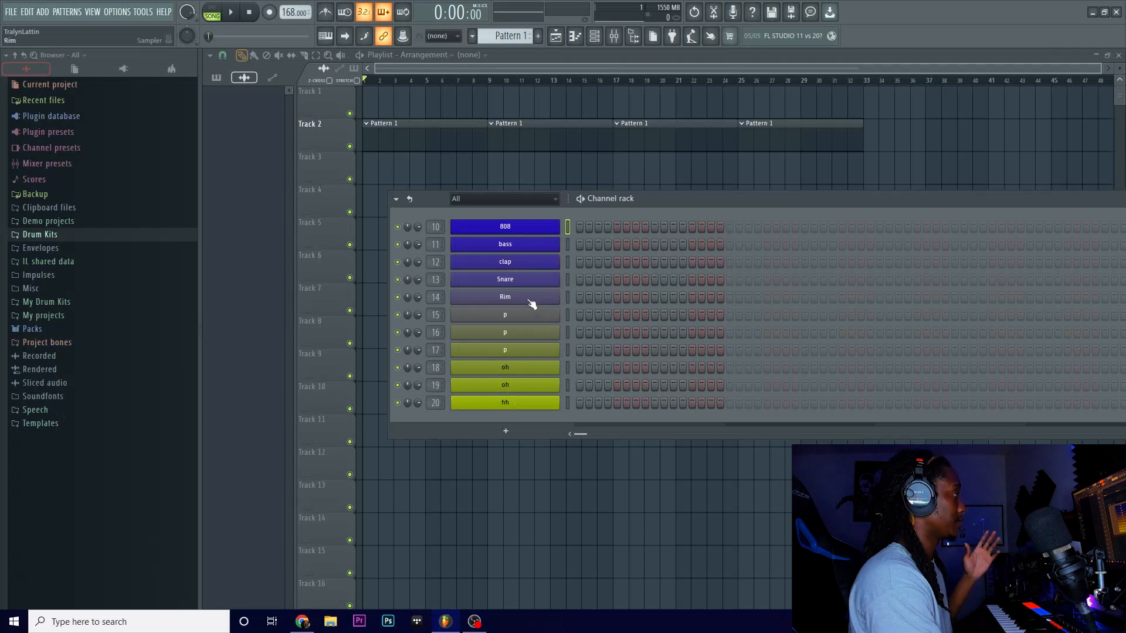
mouse_move(538, 296)
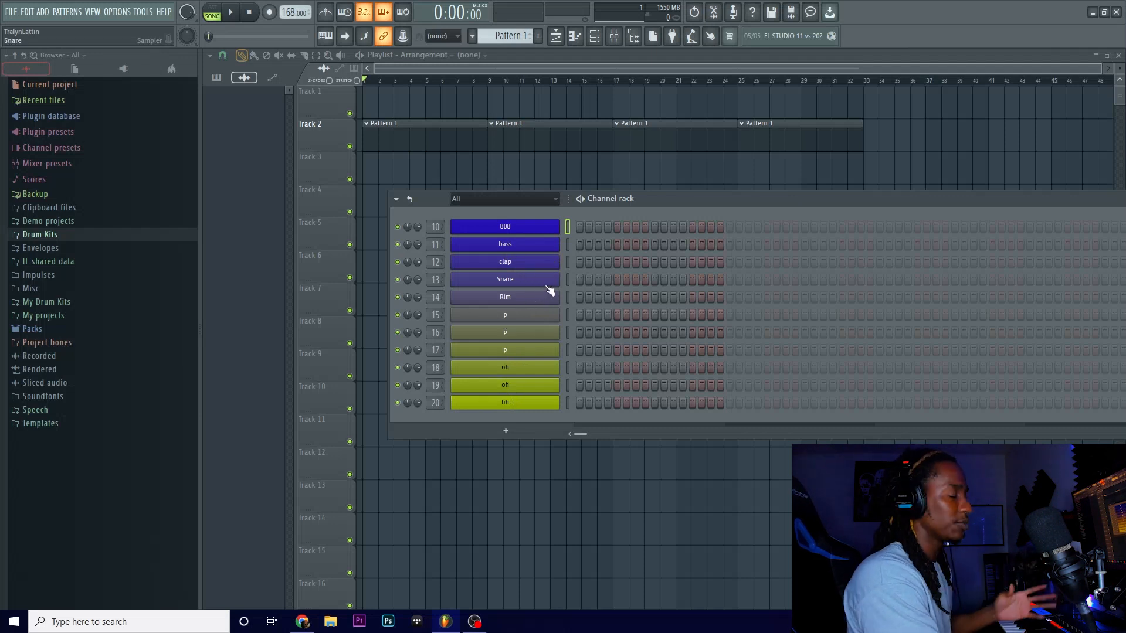
mouse_move(551, 282)
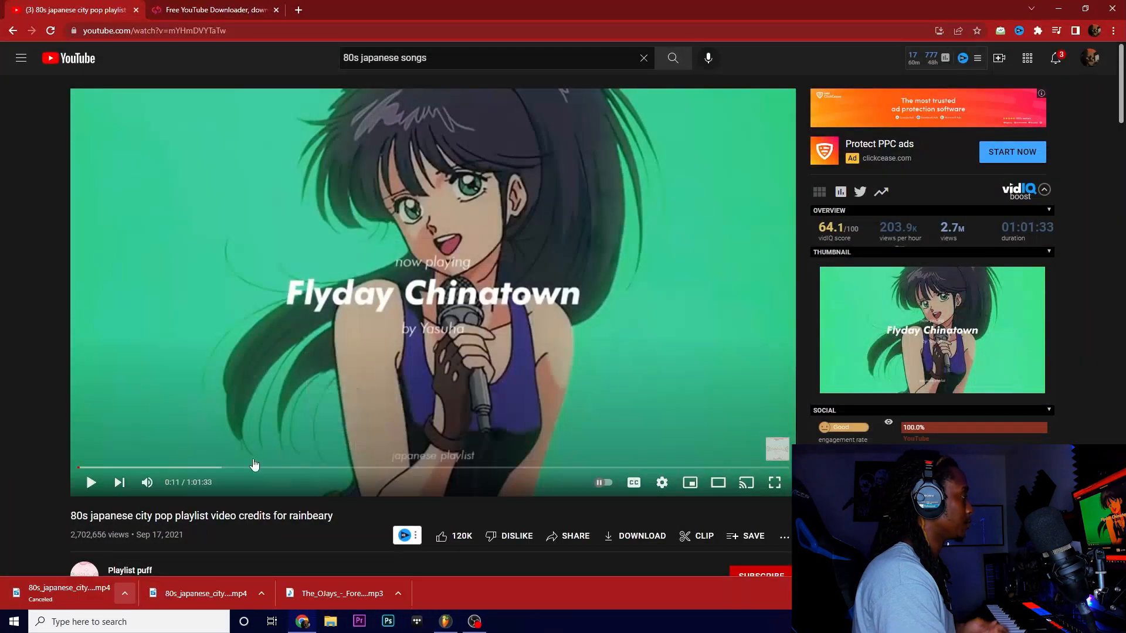
Open the credited Flyday Chinatown (Y.Takahashi Mix) video and move to the getmp3 tab
scroll("down", 3)
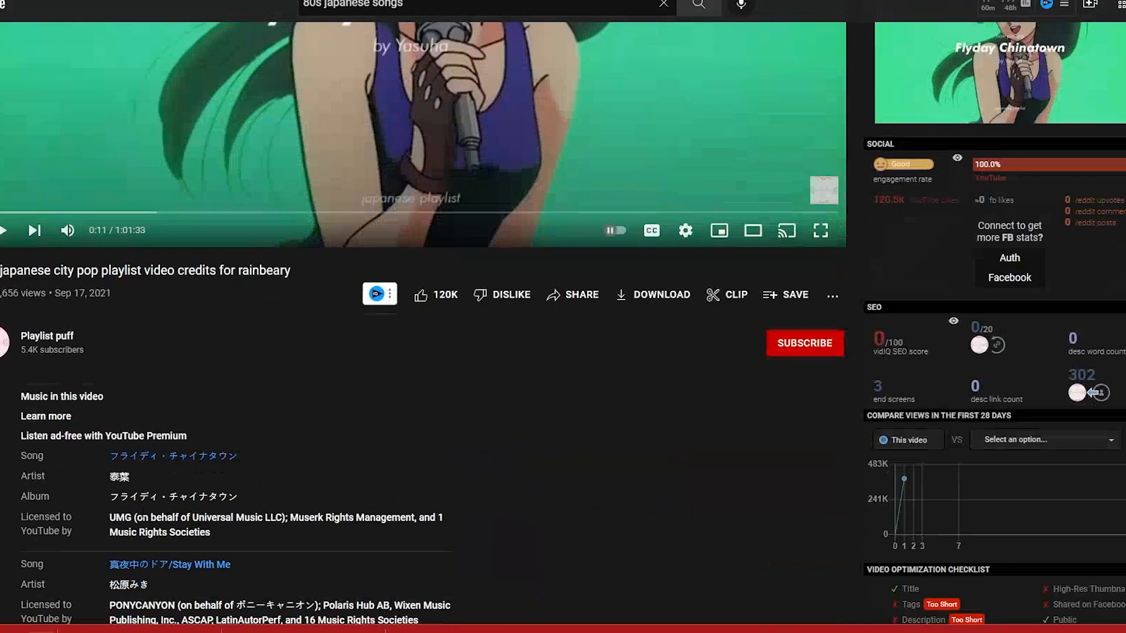
double_click(164, 456)
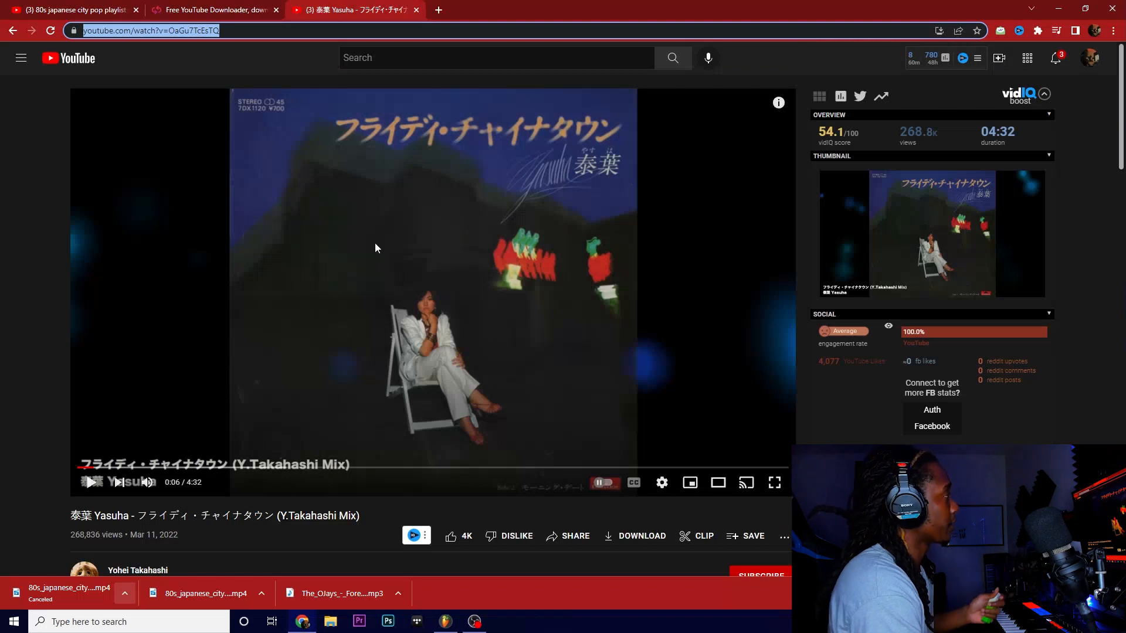
left_click(215, 11)
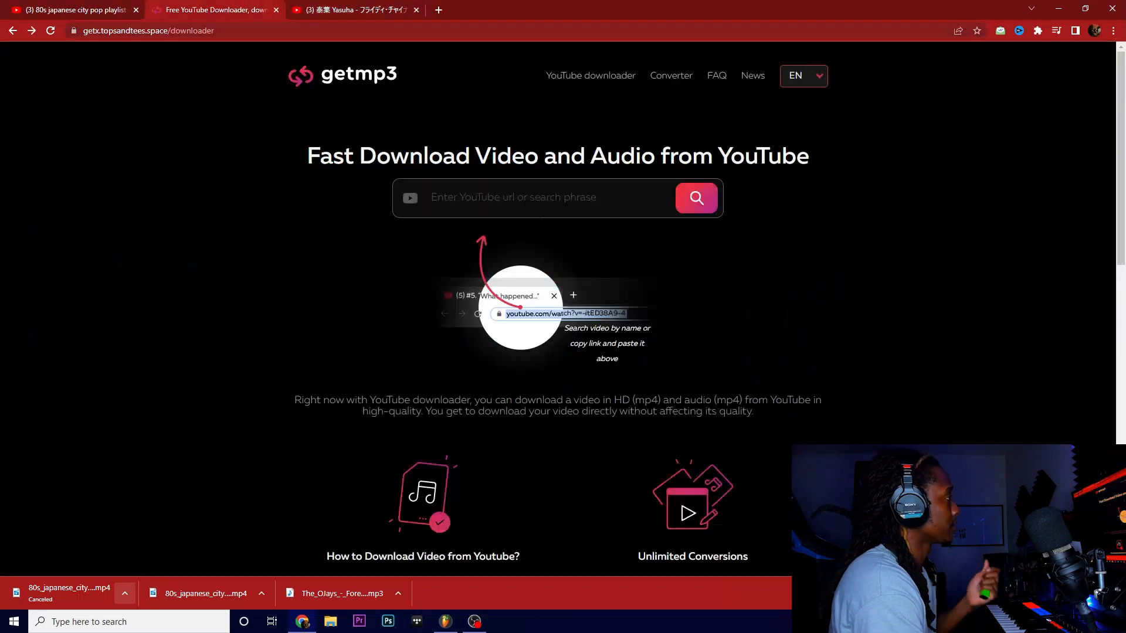
Load the Flyday Chinatown link in getmp3 and download it as a 320 kbps MP3
left_click(696, 198)
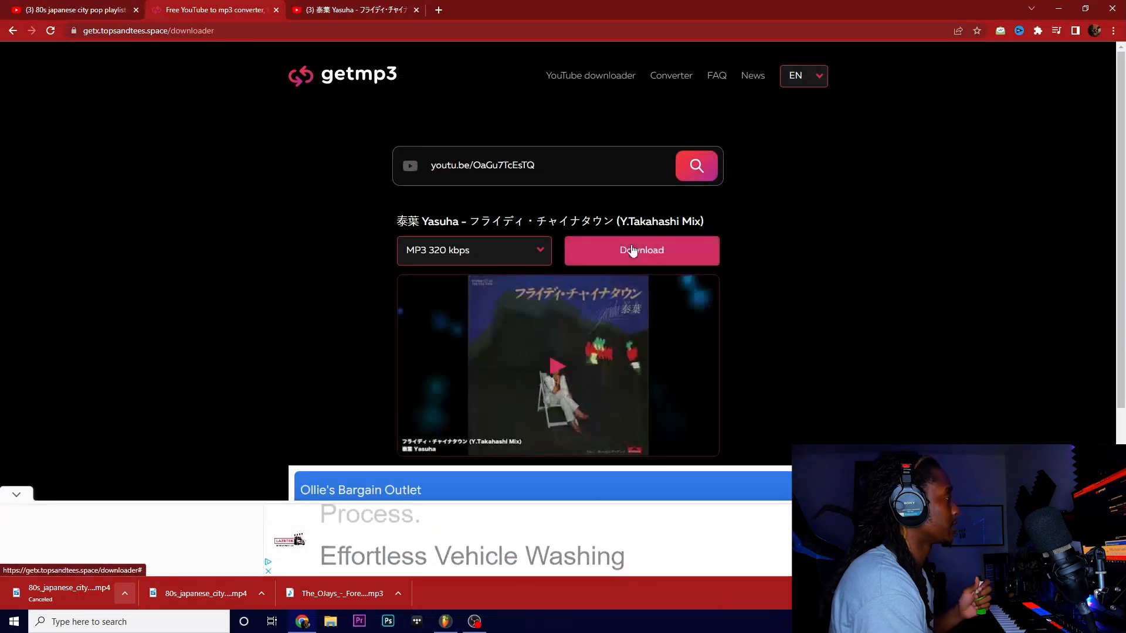
left_click(641, 251)
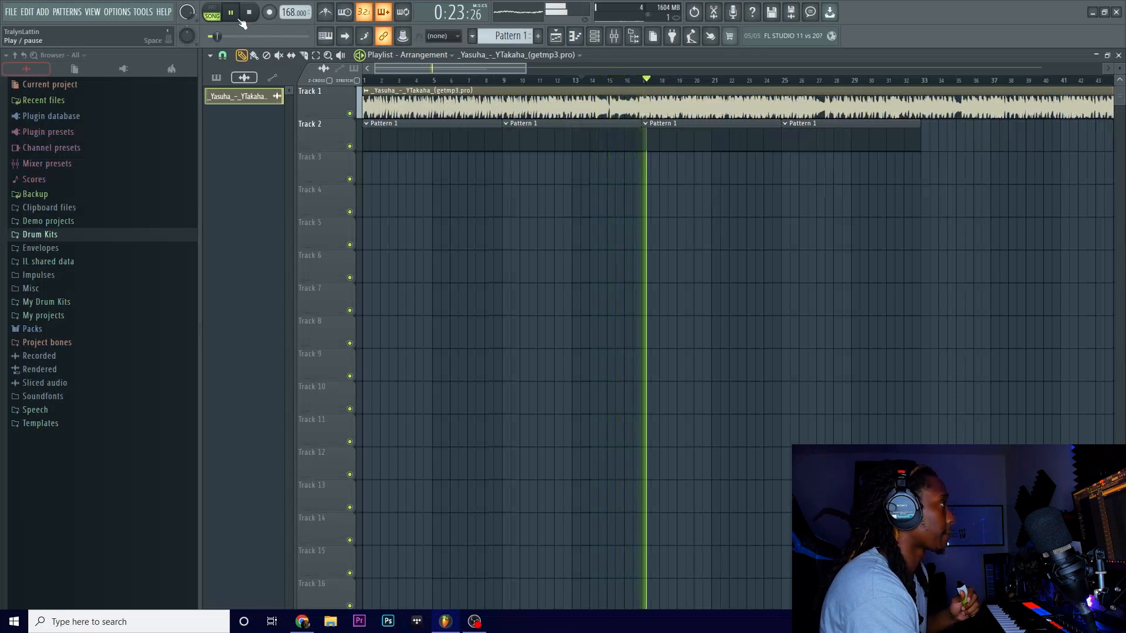
Place the downloaded Yasuha MP3 on Playlist Track 1 and play it
left_click(232, 12)
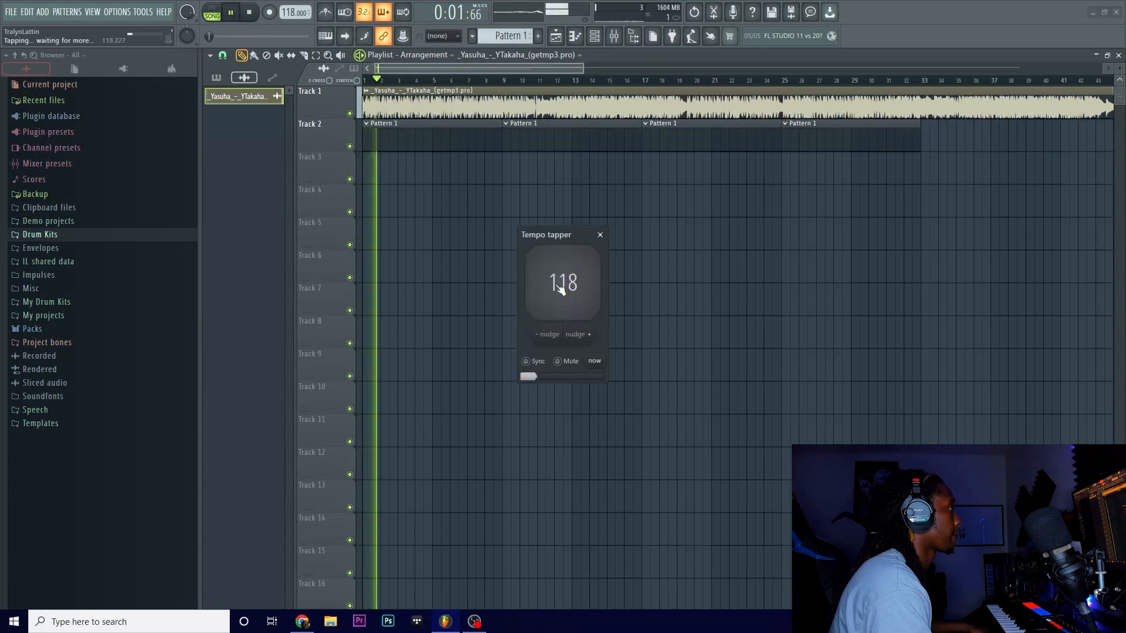
Tap along with the Yasuha sample in the Tempo tapper, landing at 118 BPM
left_click(561, 285)
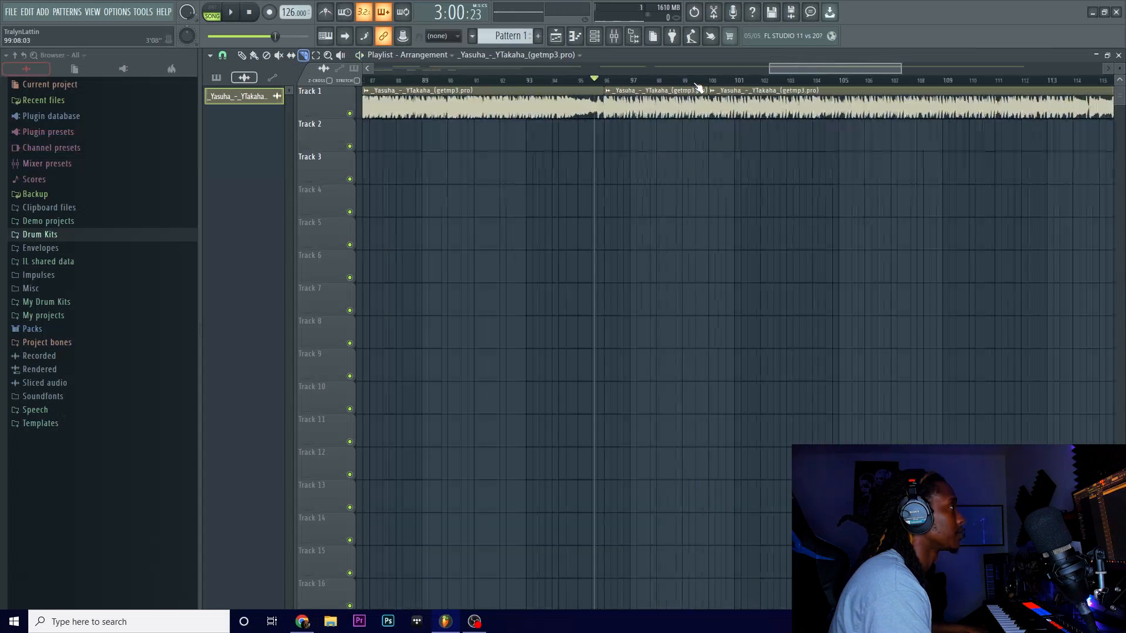
Set the tempo to 126 BPM and slice the Track 1 sample clip into pieces
left_click(234, 12)
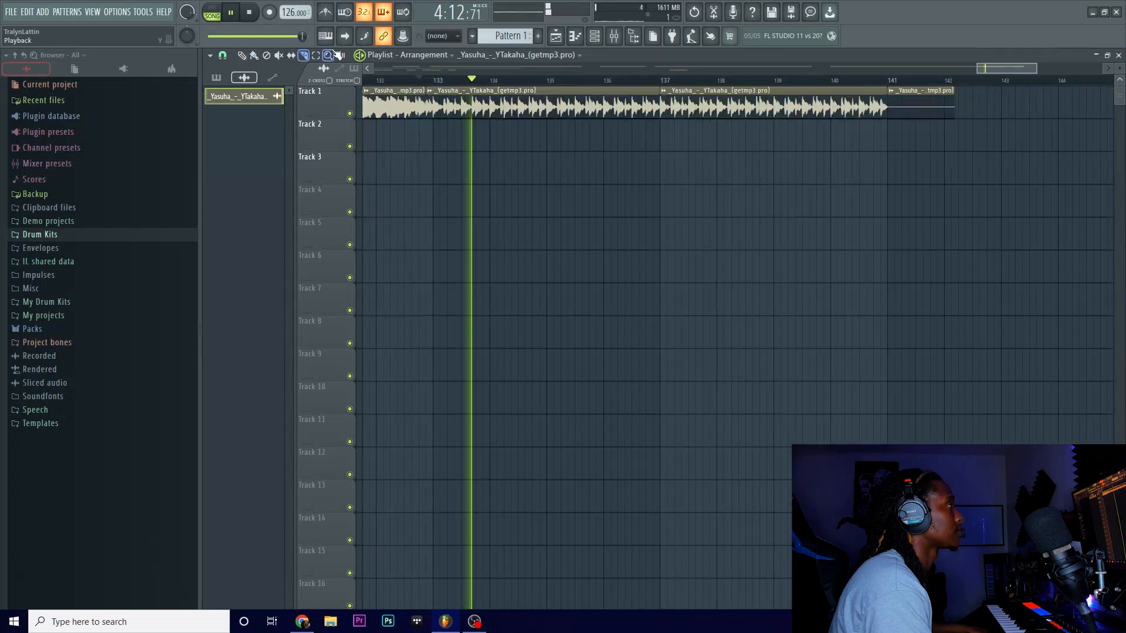
right_click(899, 103)
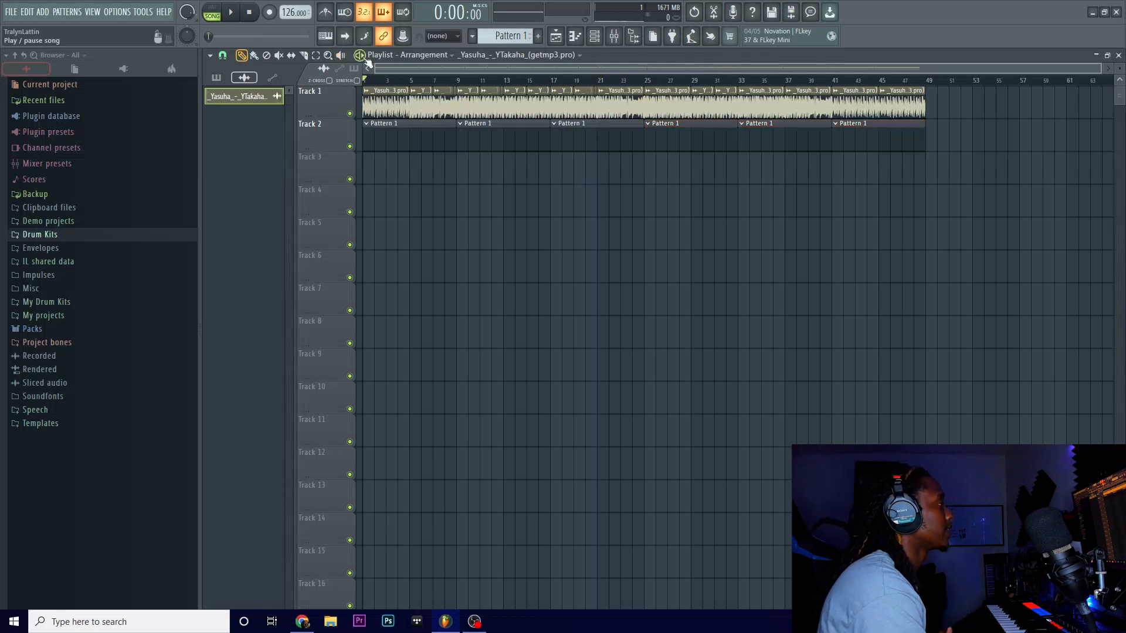
Consolidate the 48 bars of chopped clips from the Track 1 menu
right_click(309, 91)
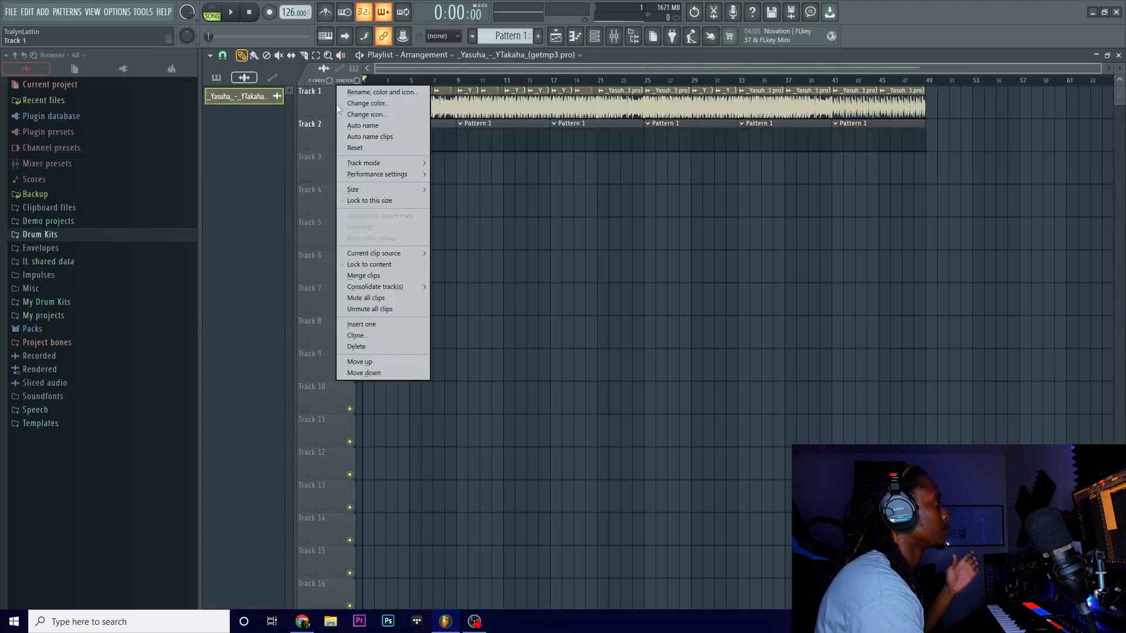
left_click(374, 287)
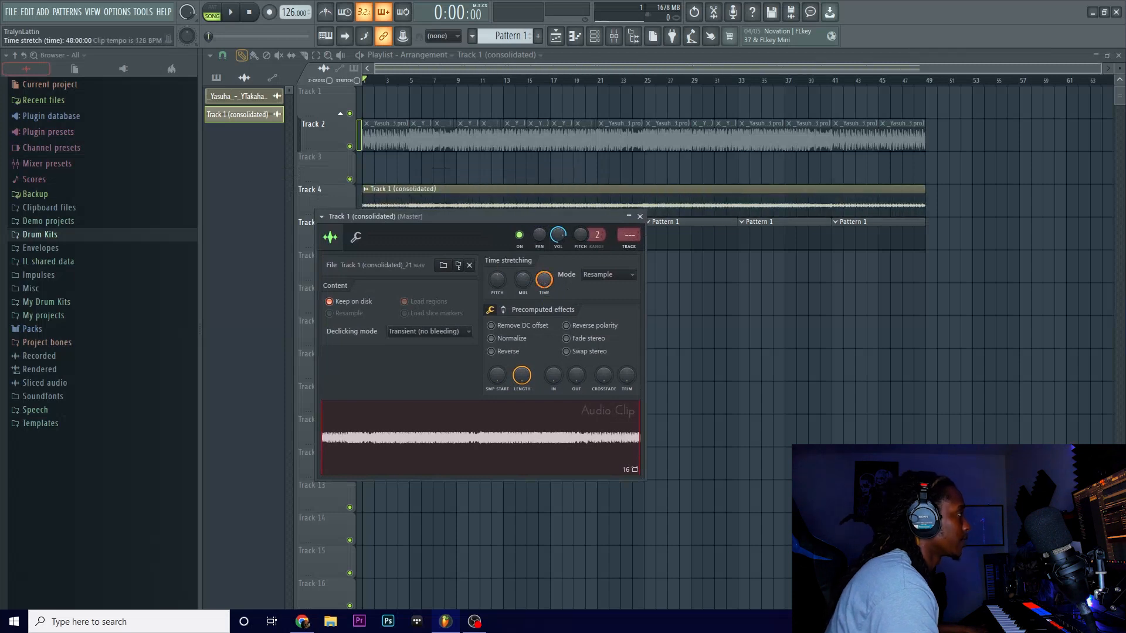
Stretch the consolidated clip to the project tempo, then raise the tempo to 190 BPM
left_click(640, 216)
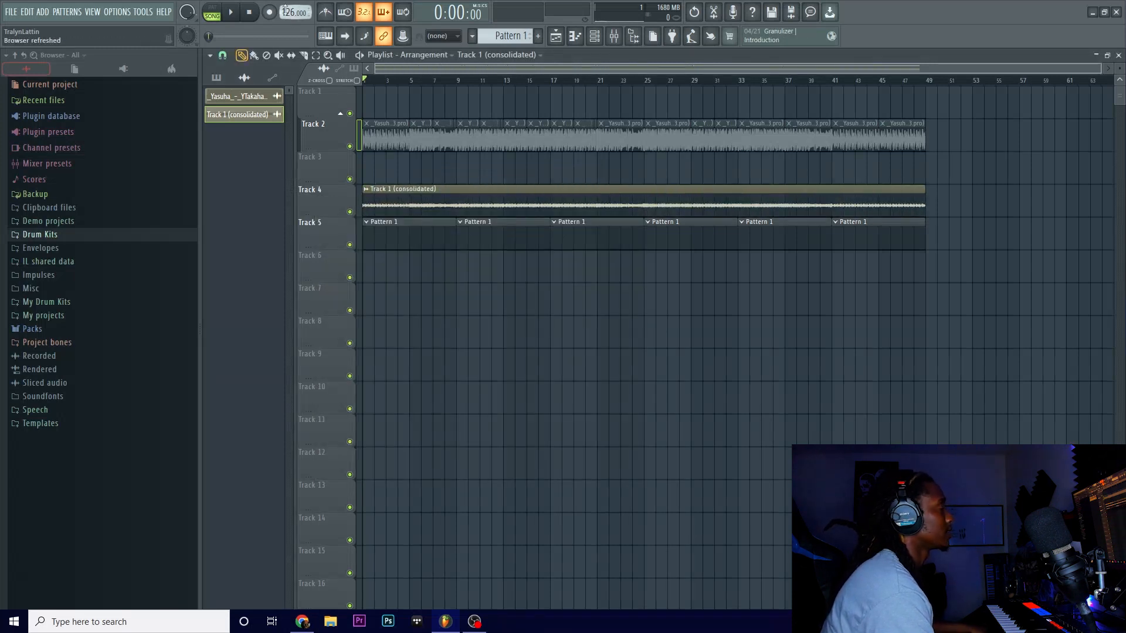
left_click(594, 36)
type("185.000")
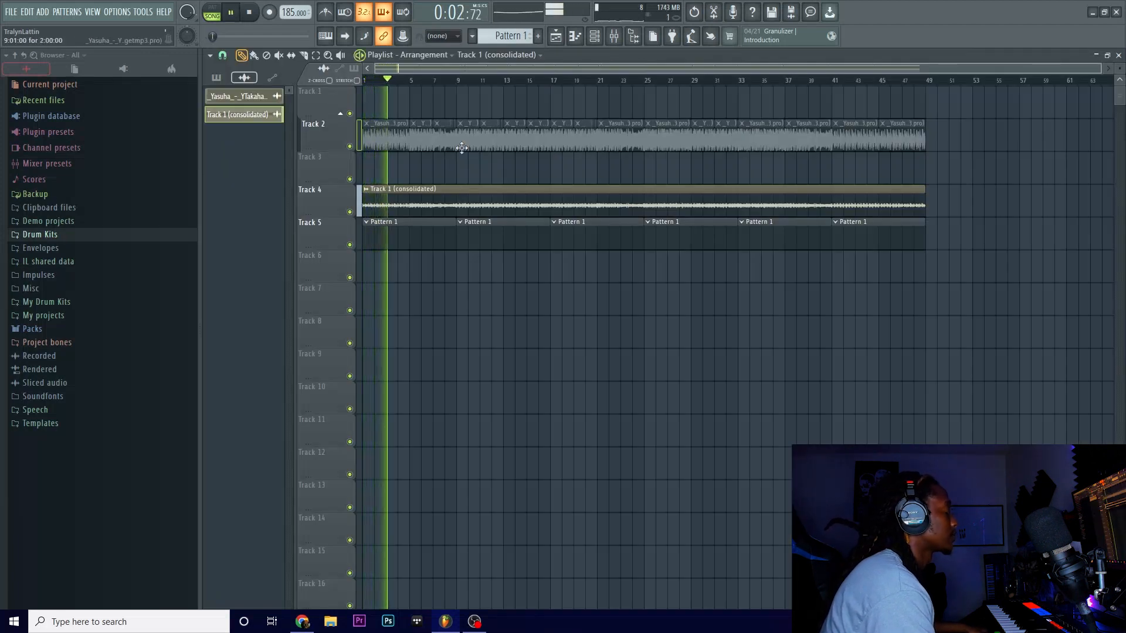
left_click(325, 11)
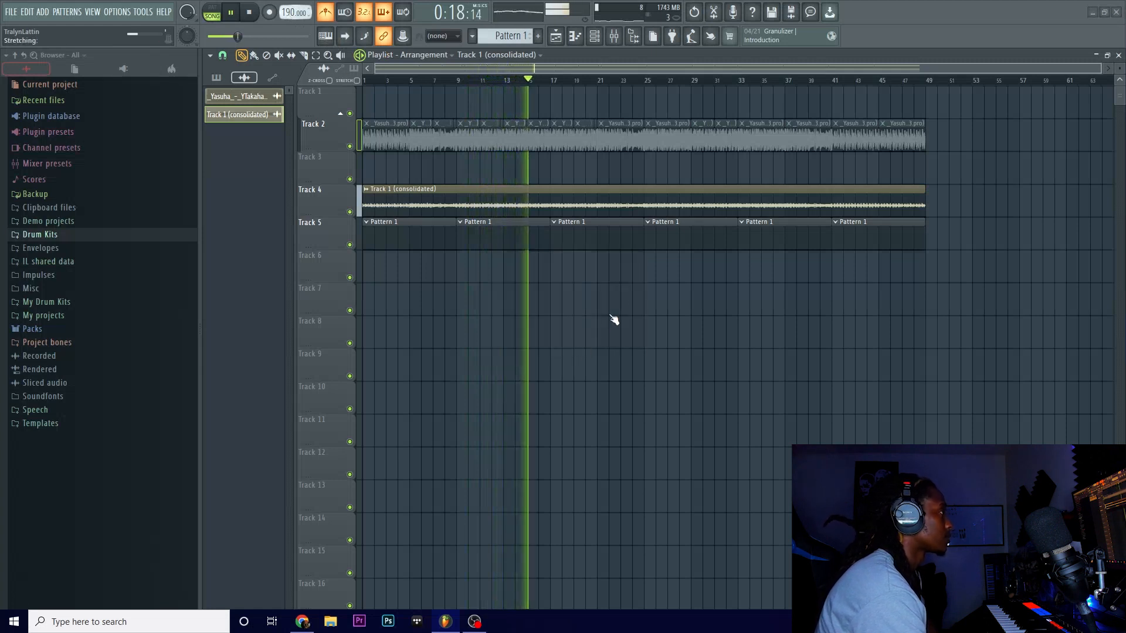
left_click(257, 12)
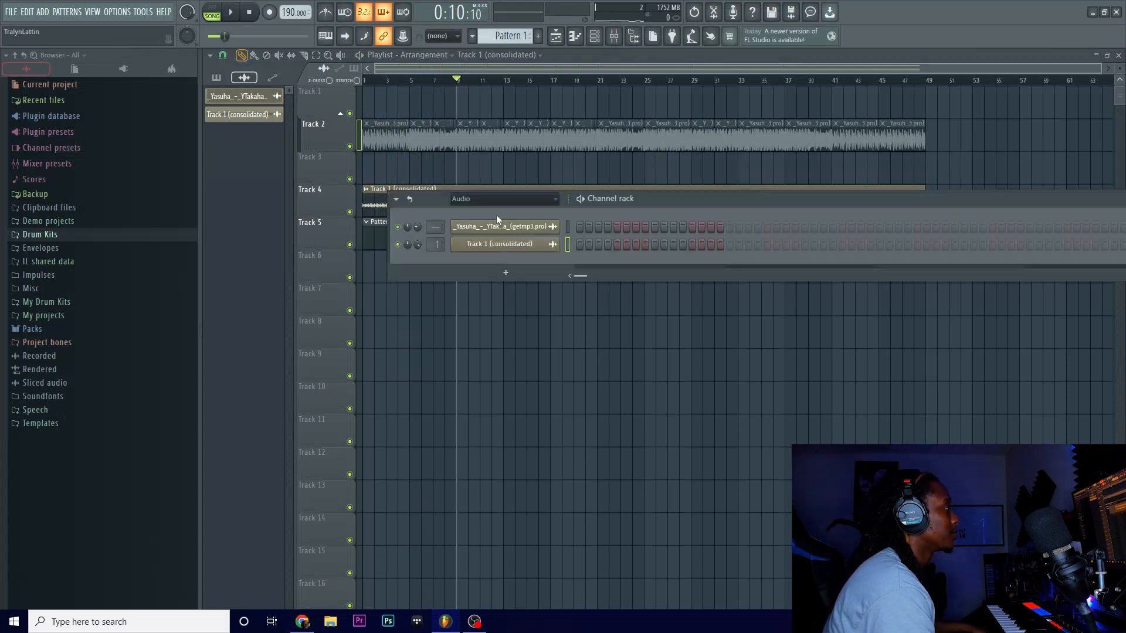
Show all channels, close the oh sampler, and write a repeating Rim pattern on C5
left_click(504, 199)
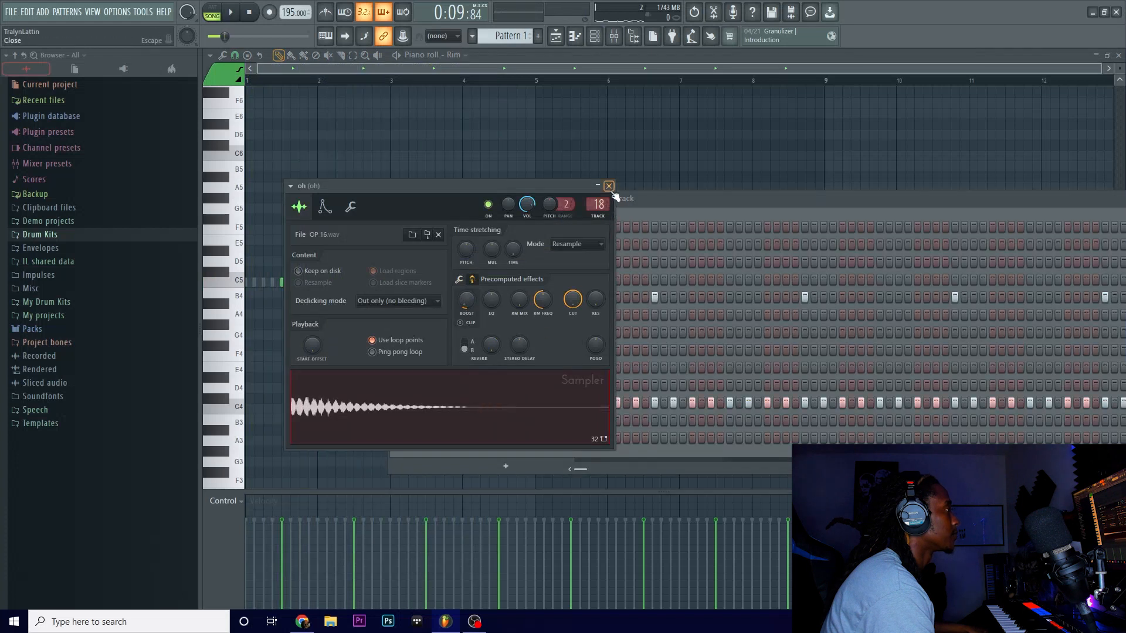
left_click(609, 186)
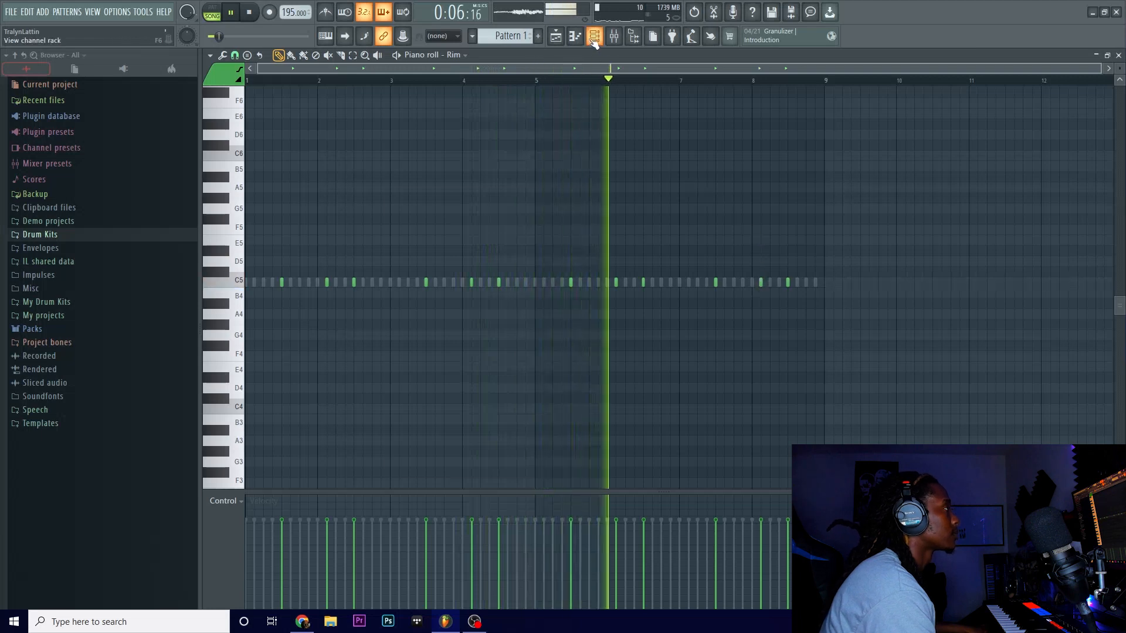
Add bass and p notes, fill hi-hat steps, and return to the Playlist
left_click(591, 36)
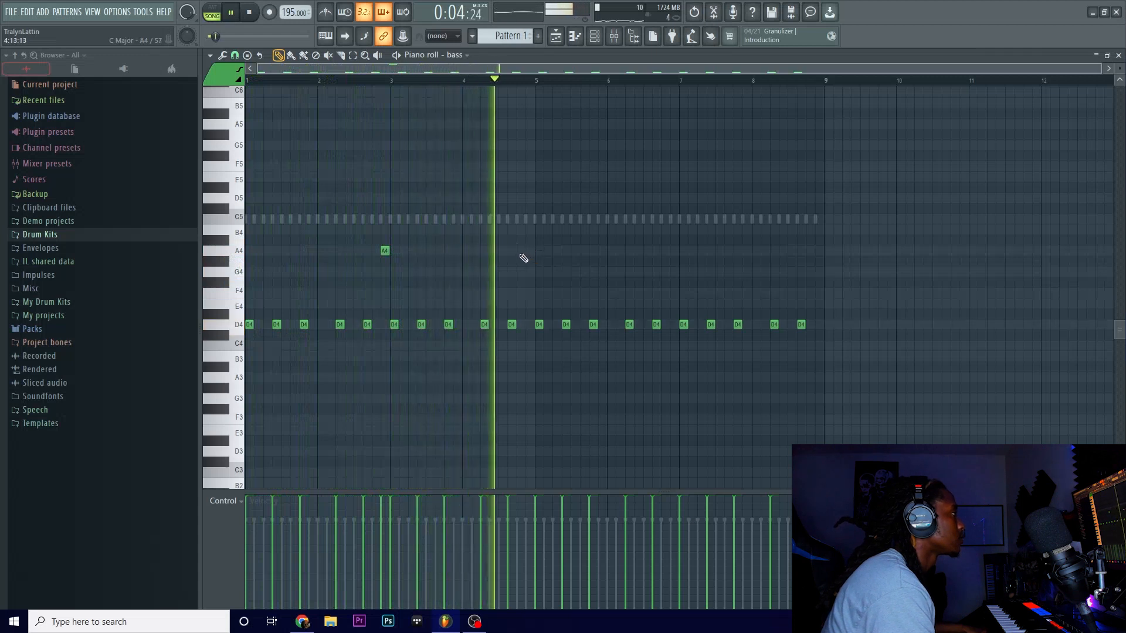
left_click(520, 250)
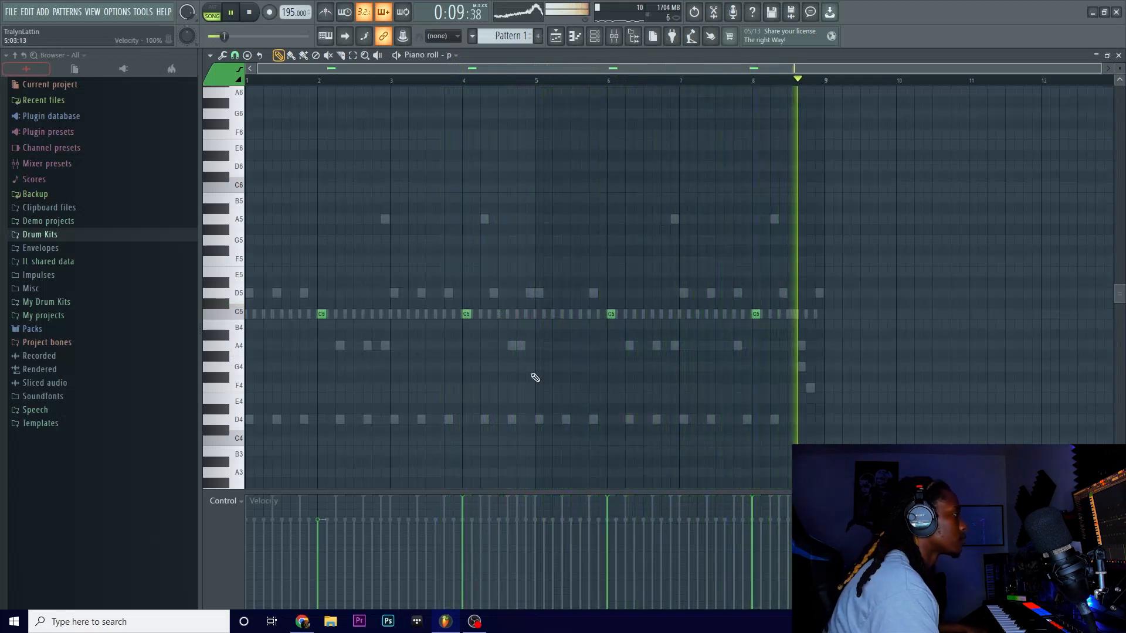
left_click(592, 36)
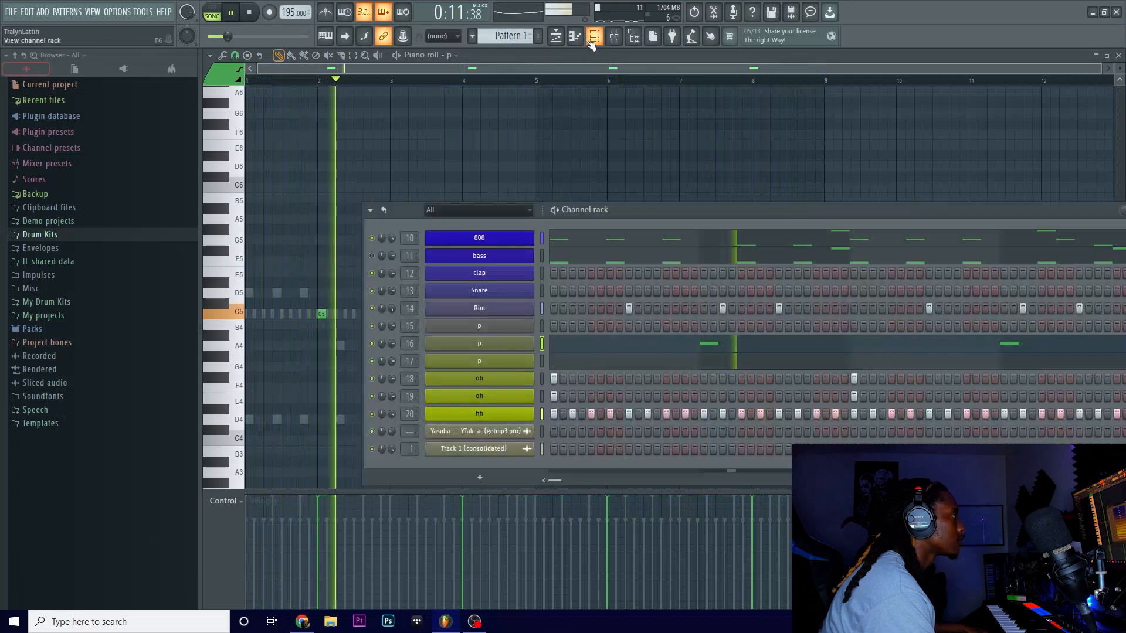
left_click(591, 36)
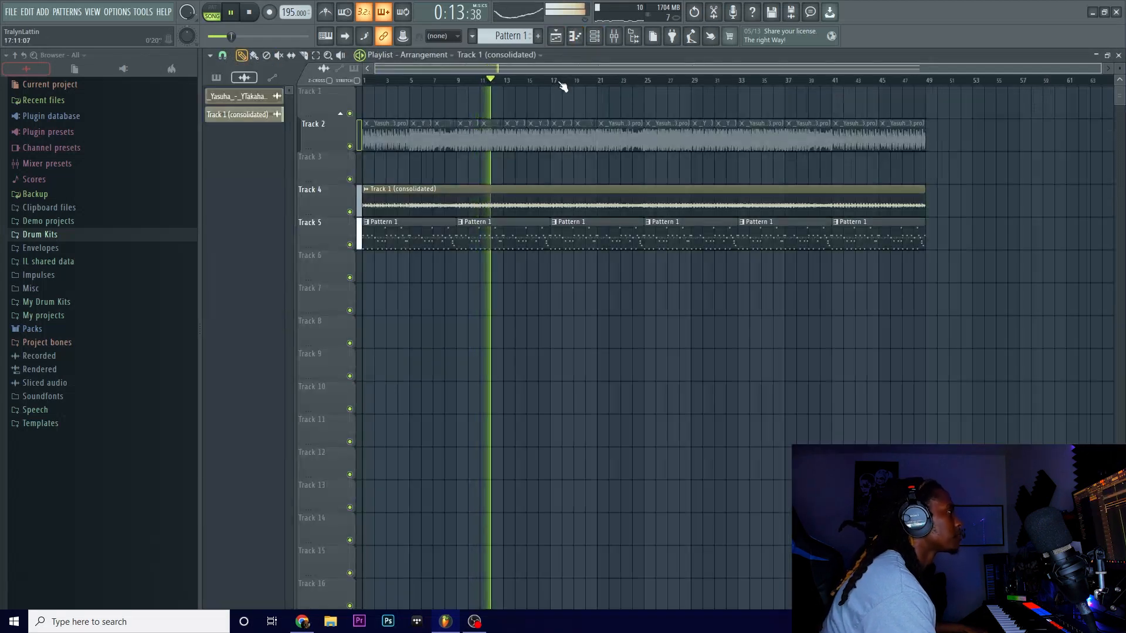